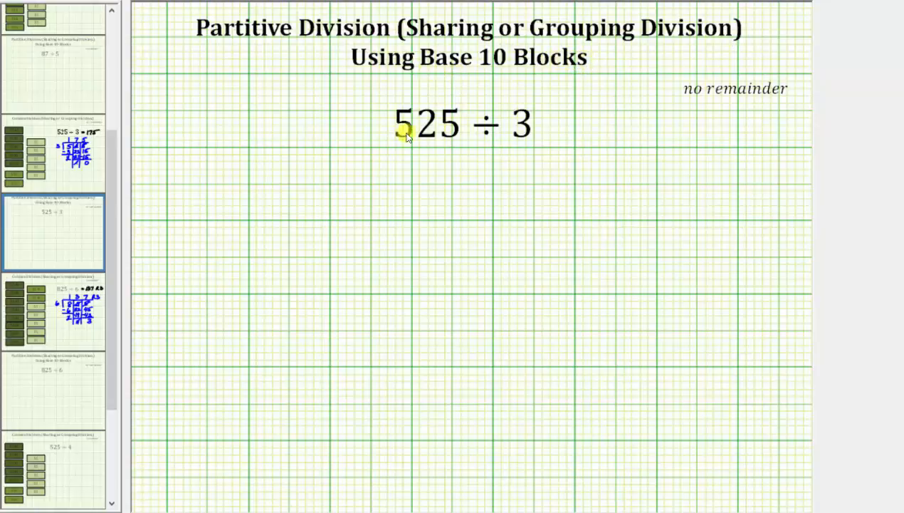
pyautogui.moveTo(519, 136)
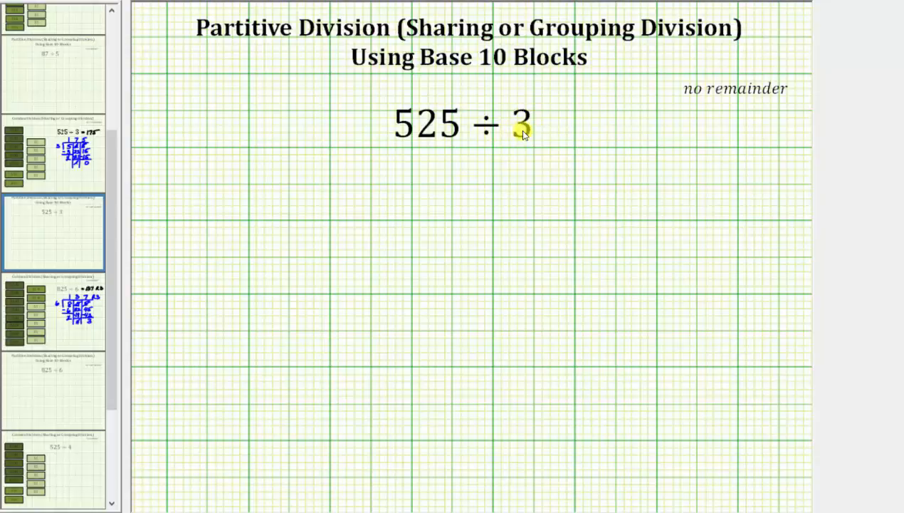
pyautogui.moveTo(516, 144)
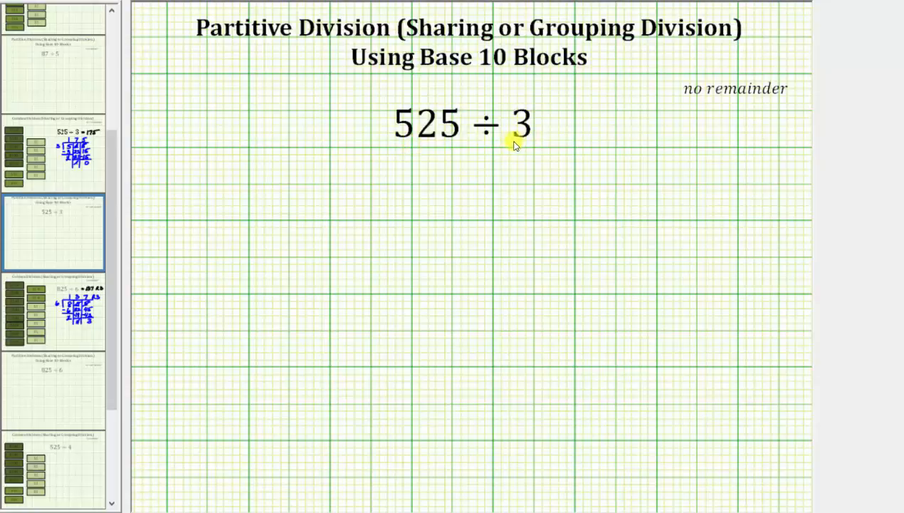
pyautogui.moveTo(437, 137)
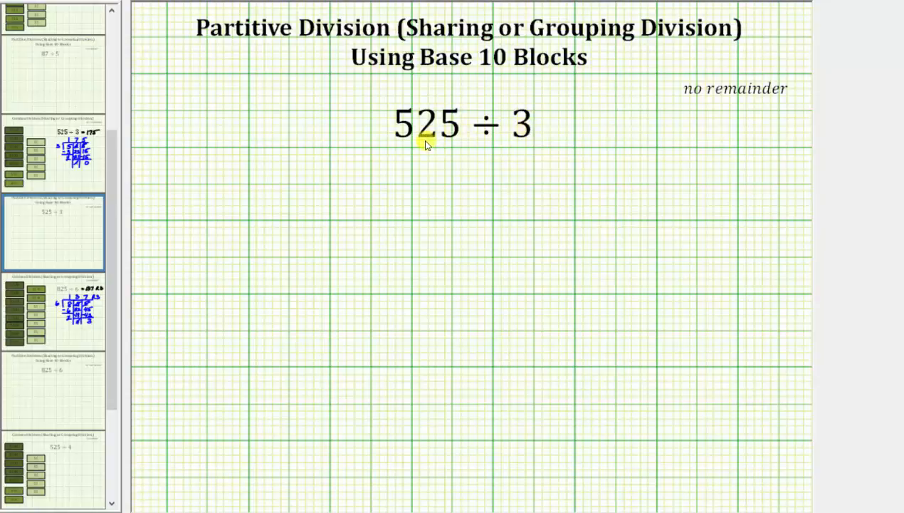
# Step: Show the total of 5 flats, 2 rods and 5 units as 500 + 20 + 5 = 525
pyautogui.click(427, 143)
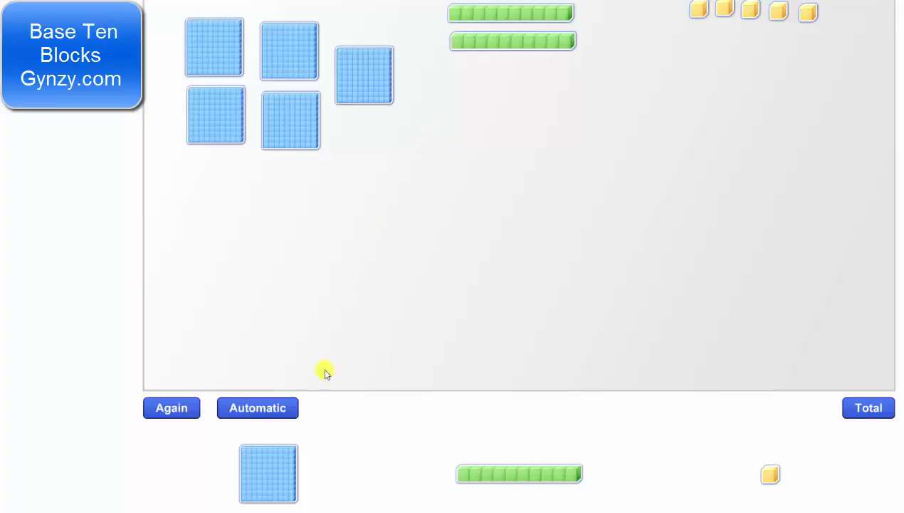
pyautogui.moveTo(311, 473)
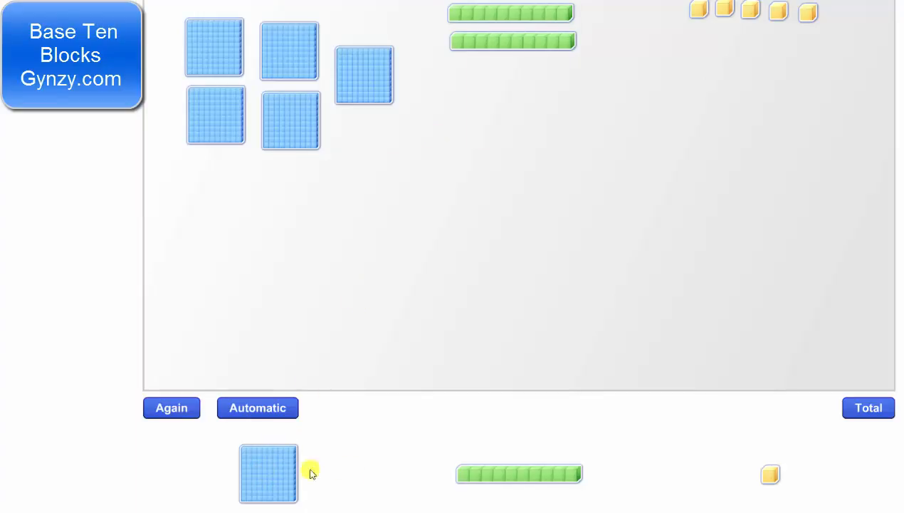
pyautogui.moveTo(470, 475)
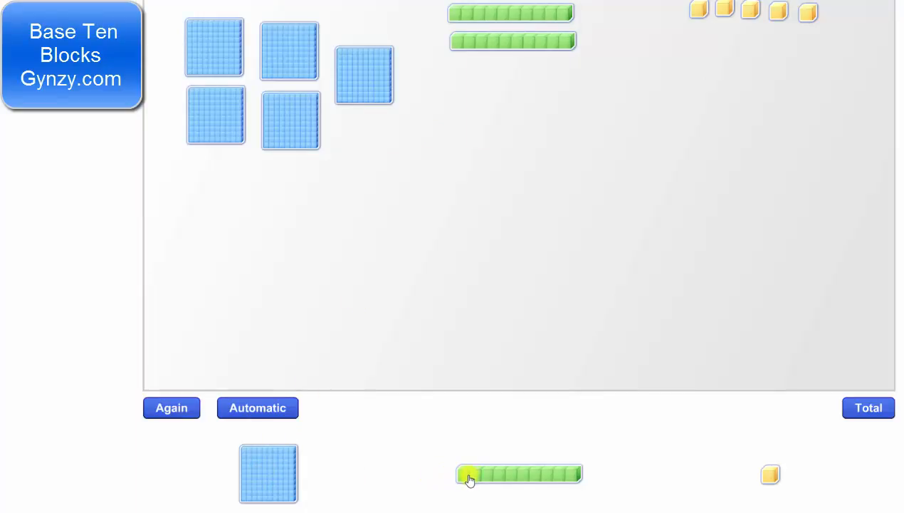
pyautogui.moveTo(770, 479)
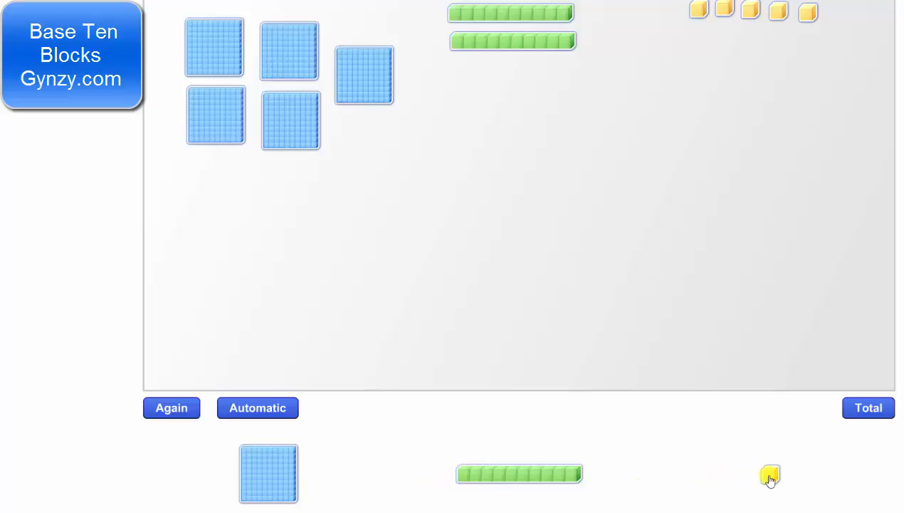
pyautogui.click(868, 407)
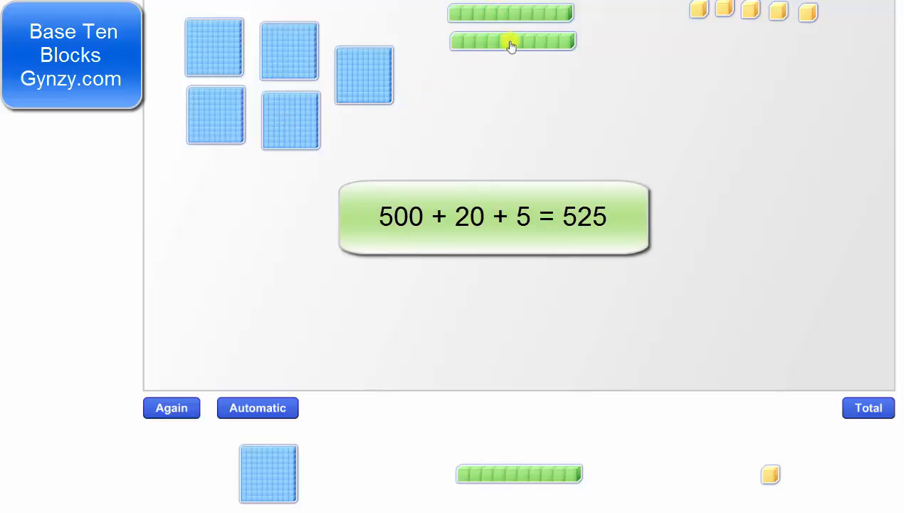
pyautogui.moveTo(734, 37)
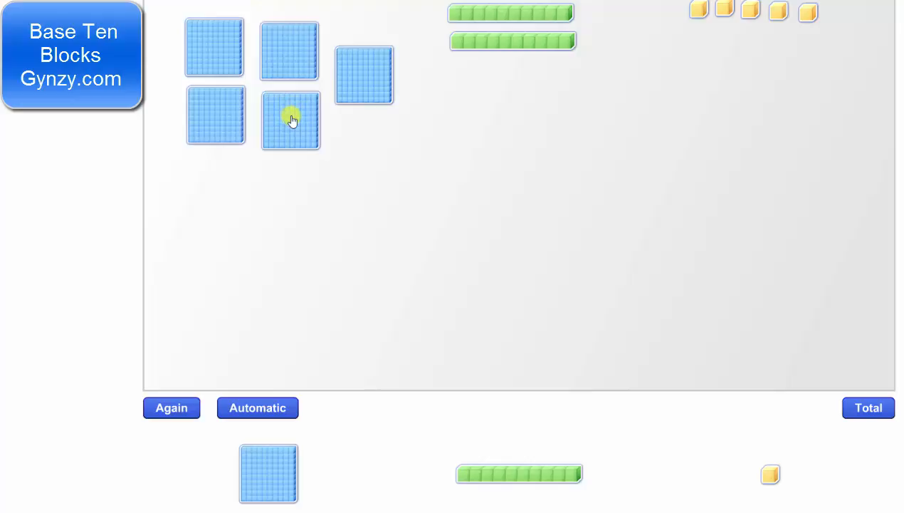
# Step: Drag a hundreds flat to the bottom of the board to start a group
pyautogui.moveTo(290, 120); pyautogui.dragTo(195, 340)
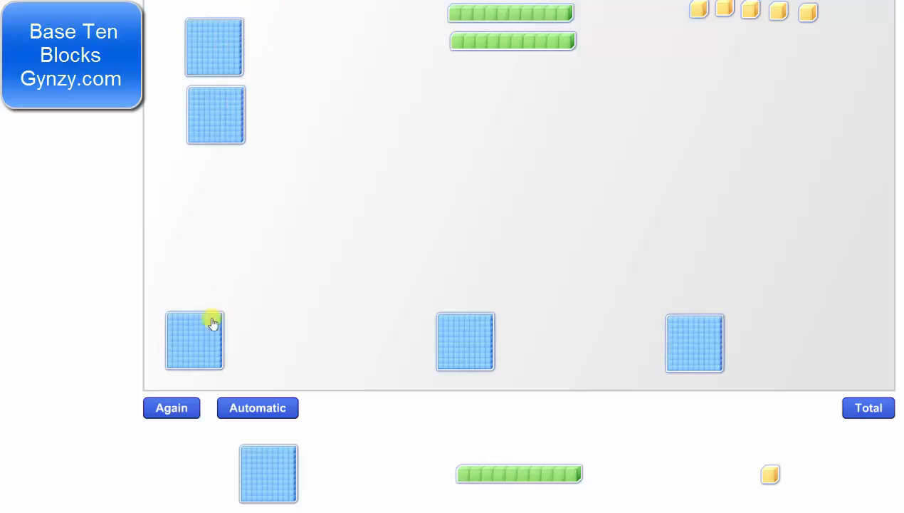
pyautogui.moveTo(278, 121)
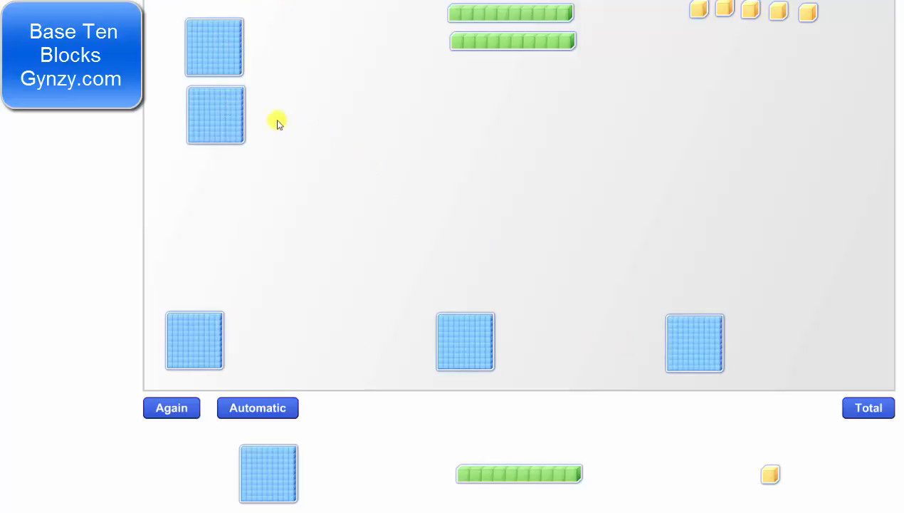
# Step: Regroup a leftover flat into ten rods and add a rod to the middle group
pyautogui.moveTo(213, 46); pyautogui.dragTo(377, 48)
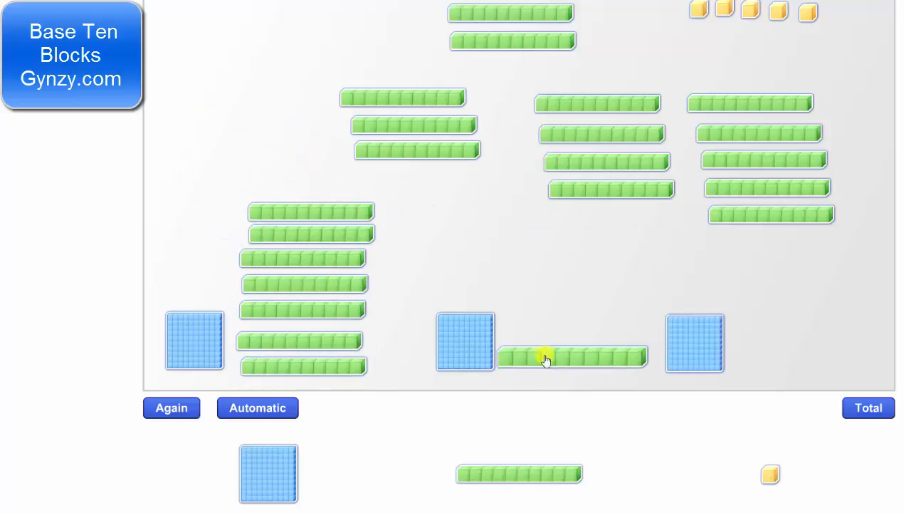
pyautogui.moveTo(573, 358); pyautogui.dragTo(574, 285)
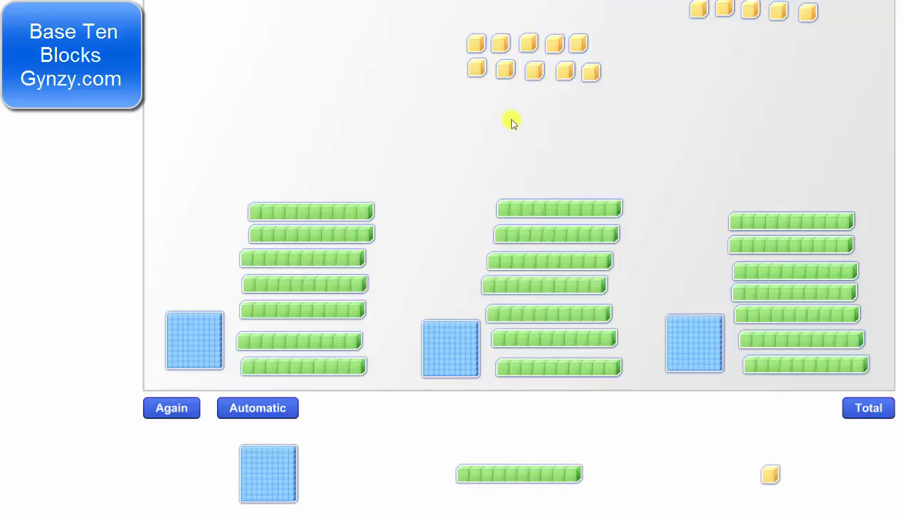
pyautogui.moveTo(617, 60)
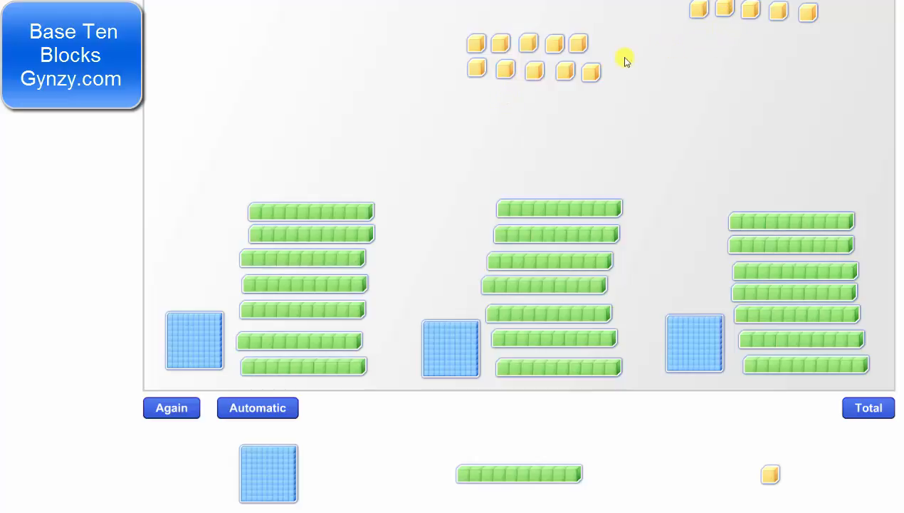
pyautogui.moveTo(628, 135)
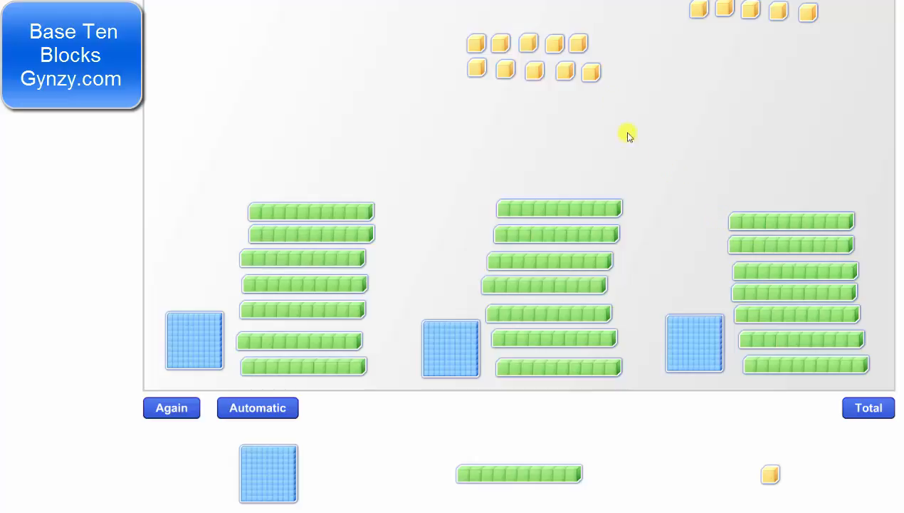
pyautogui.moveTo(701, 35)
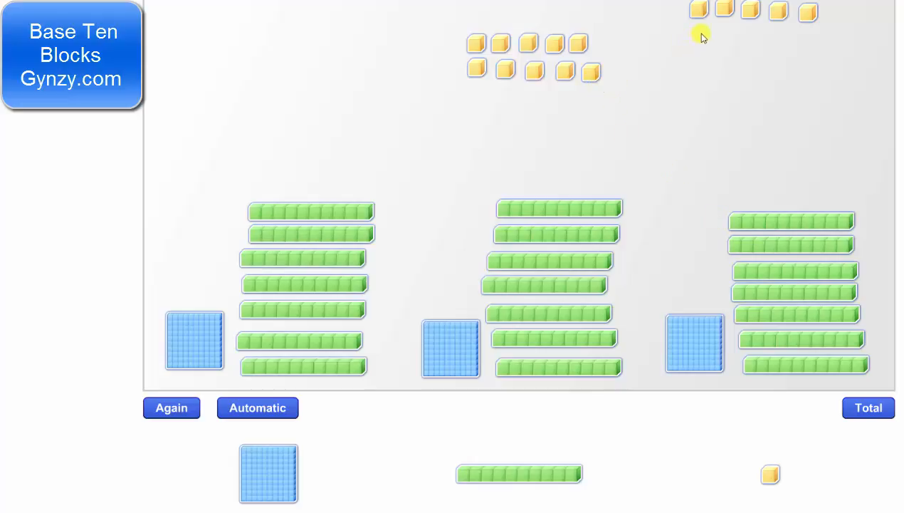
pyautogui.moveTo(643, 79)
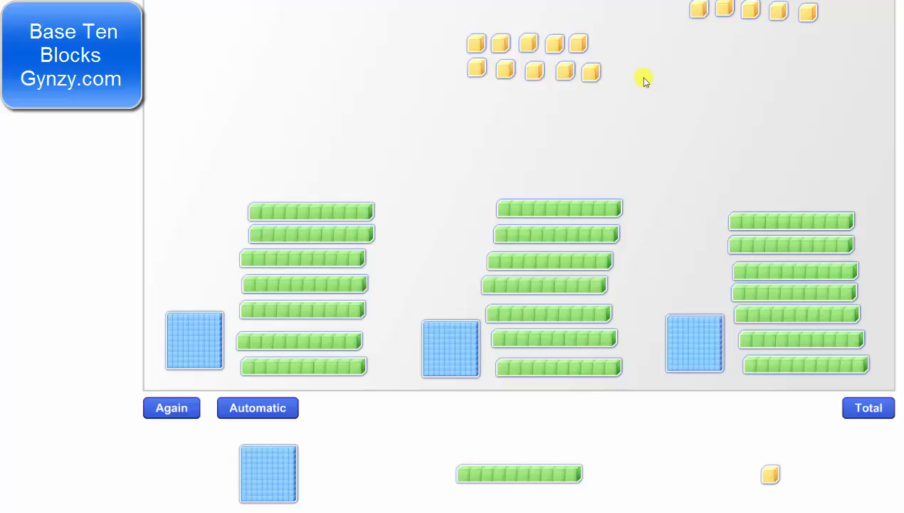
pyautogui.moveTo(477, 71)
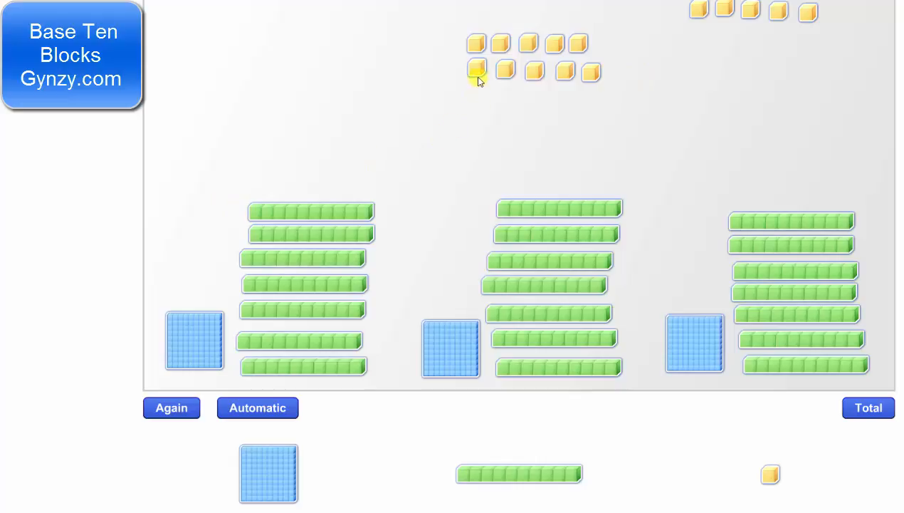
# Step: Give the first group its units and move a unit to the third group
pyautogui.moveTo(477, 71); pyautogui.dragTo(285, 186)
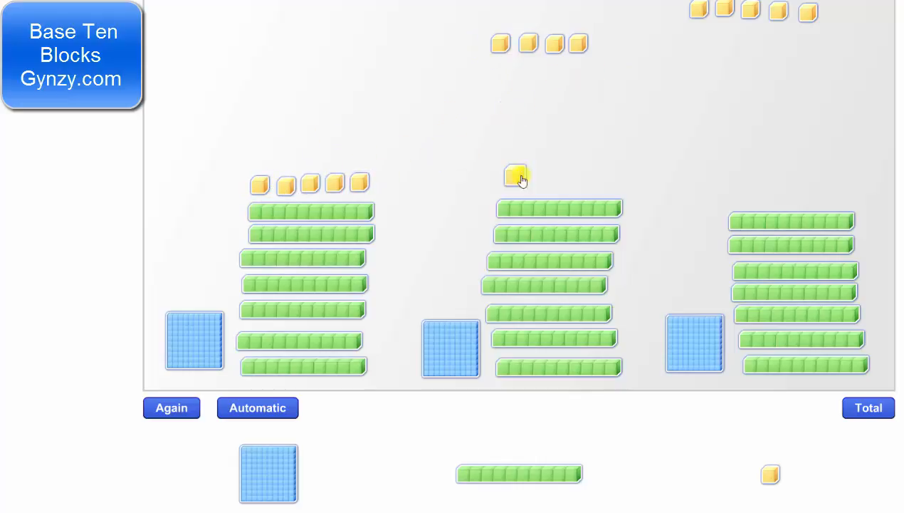
pyautogui.moveTo(516, 176); pyautogui.dragTo(744, 197)
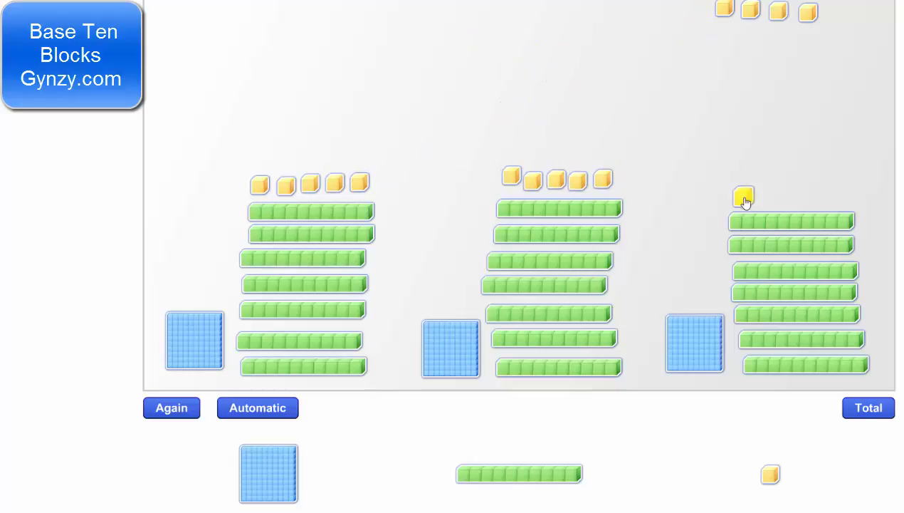